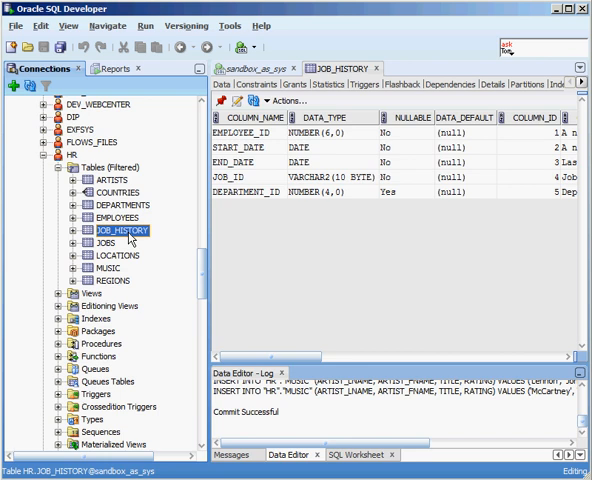
pyautogui.moveTo(128, 230)
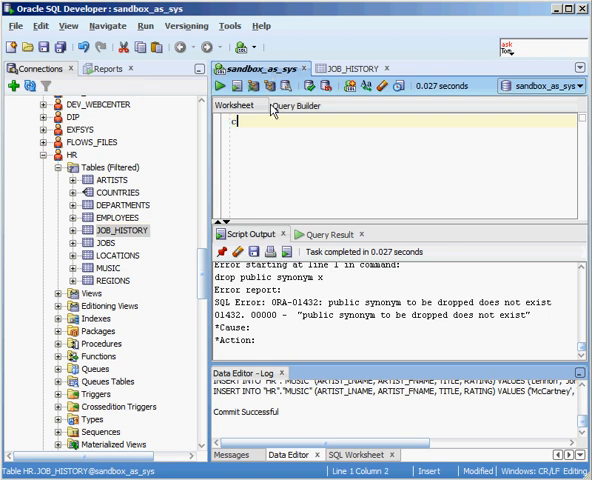
# Run 'create public synonym x for hr.job_history' as a script in the worksheet
pyautogui.write('reate pub')
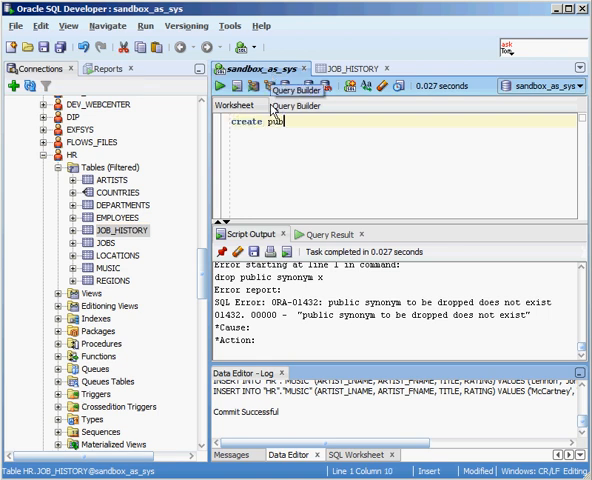
pyautogui.write('public sy')
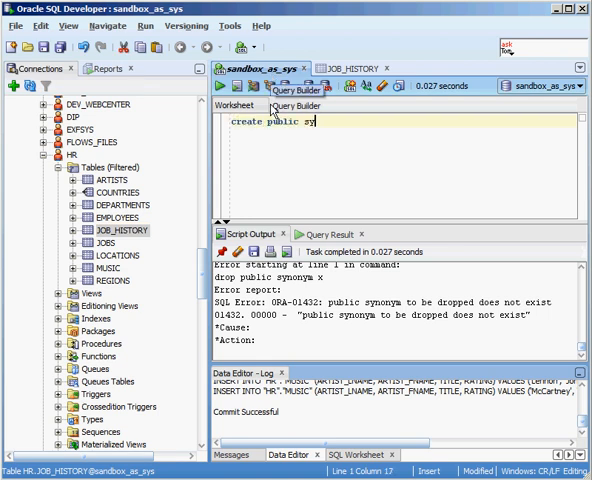
pyautogui.write('nonym')
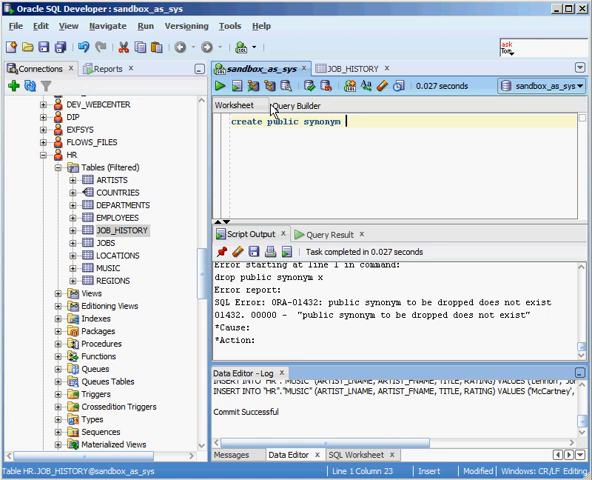
pyautogui.write('x')
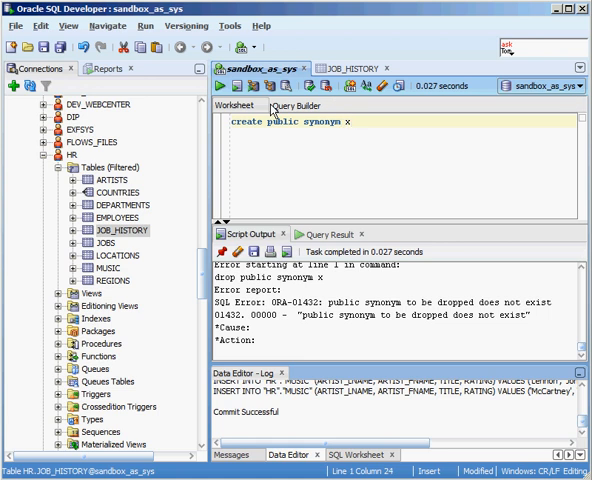
pyautogui.write('for')
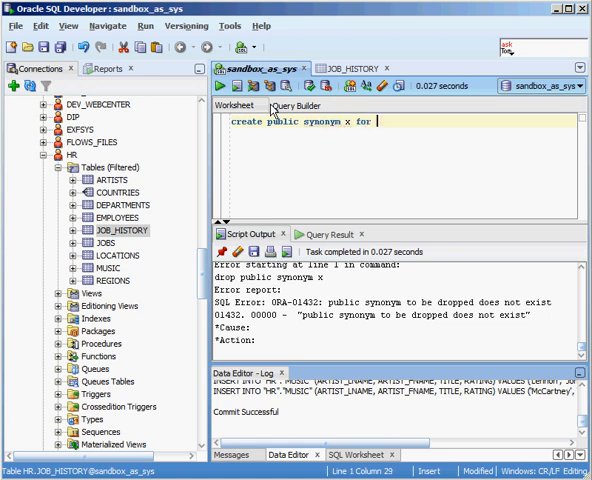
pyautogui.write('hr')
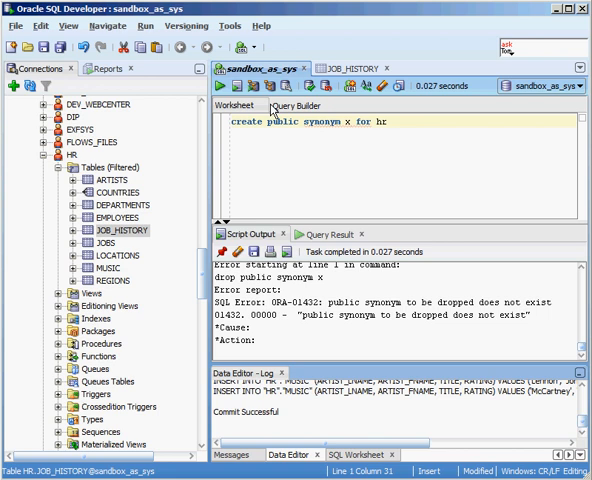
pyautogui.write('.job_h')
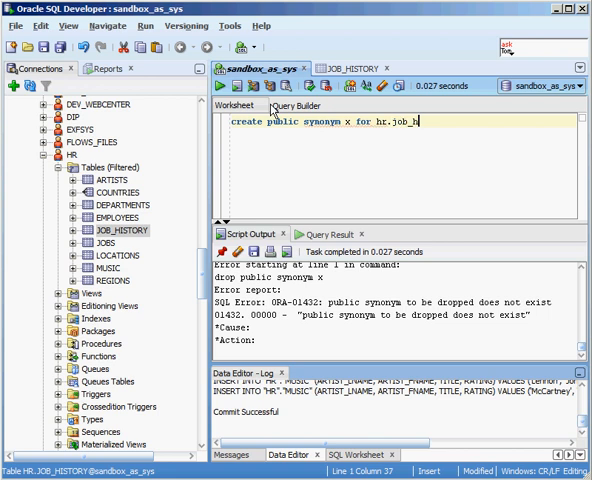
pyautogui.write('istory')
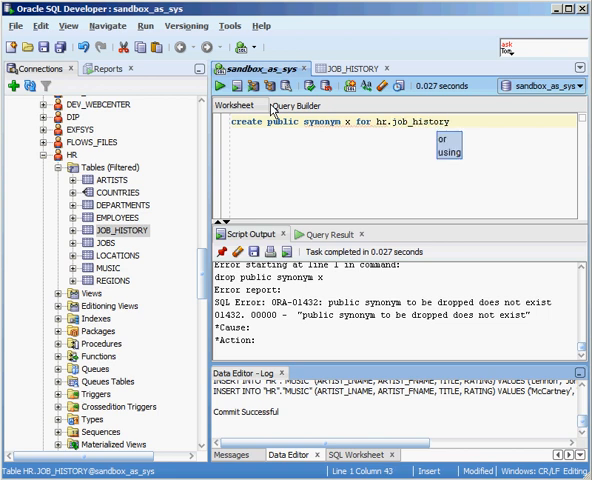
pyautogui.click(220, 86)
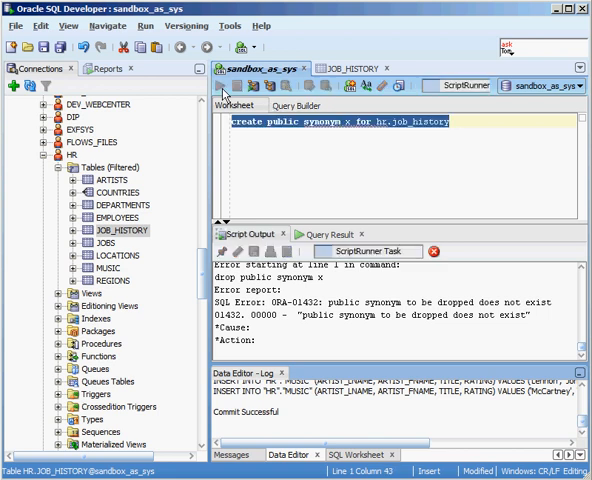
pyautogui.click(236, 84)
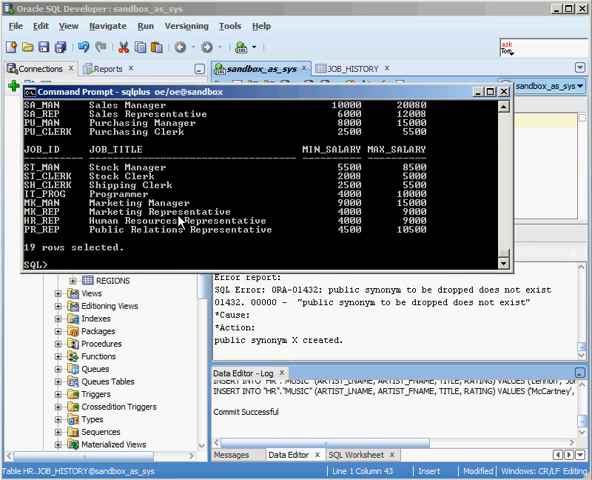
pyautogui.write('connect')
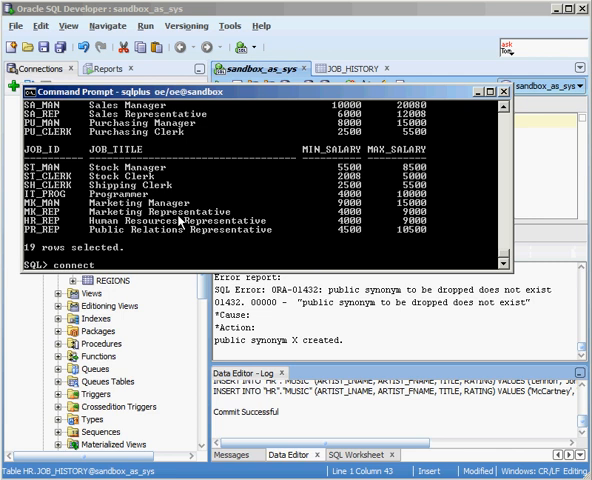
pyautogui.write('oe/oe@sandbox')
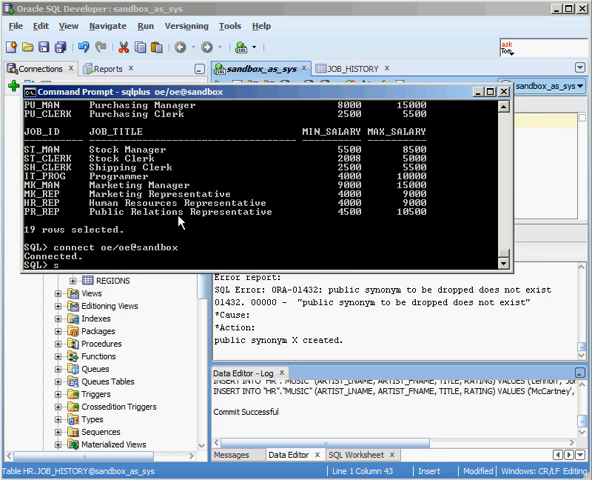
pyautogui.write('esc x;')
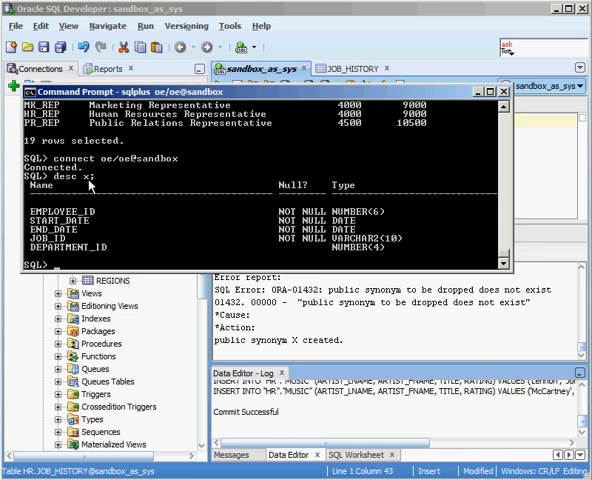
pyautogui.moveTo(98, 232)
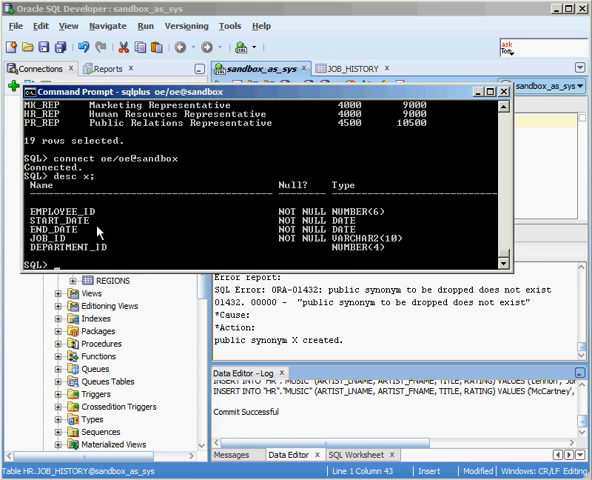
pyautogui.write('select *')
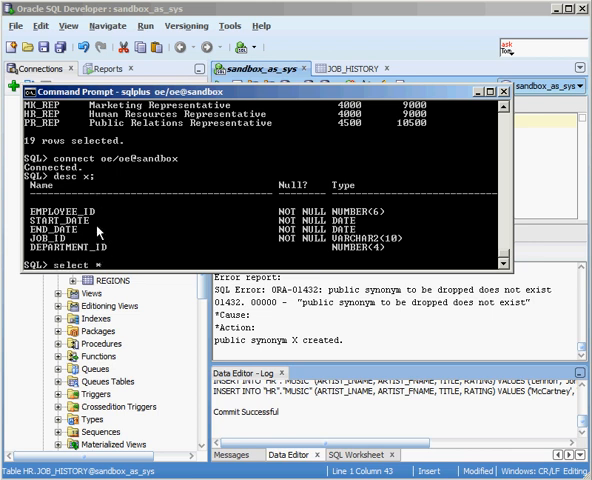
pyautogui.write('from x;')
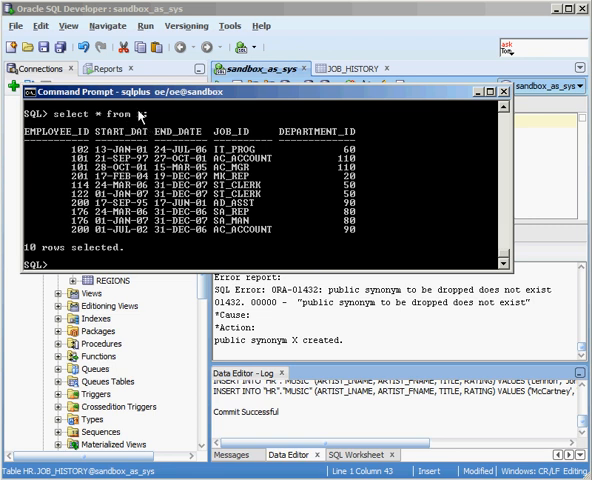
pyautogui.write('x;')
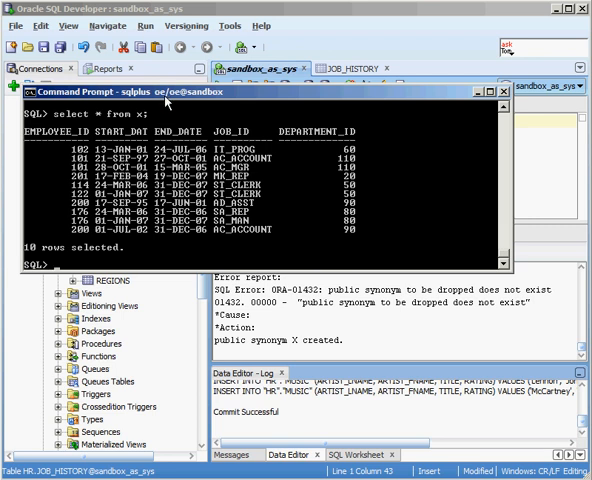
pyautogui.moveTo(240, 260)
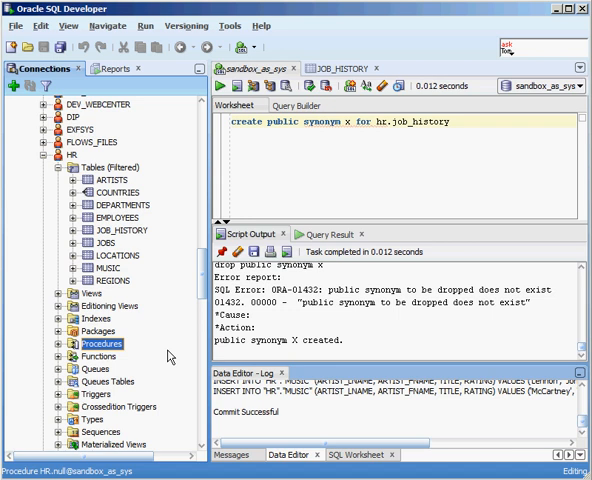
pyautogui.moveTo(96, 186)
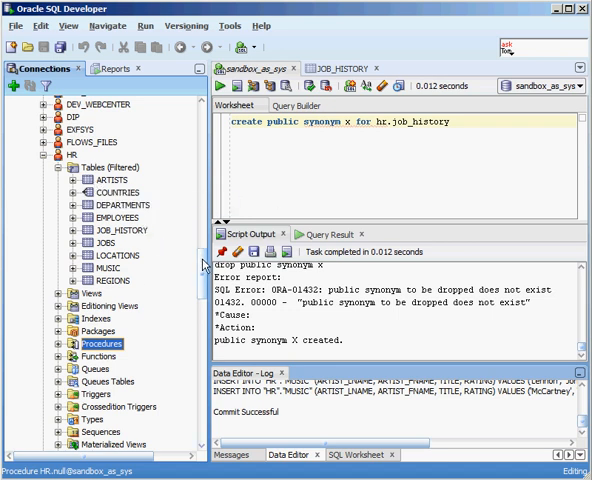
# Rewrite the statement as 'create public synonym orders for hr.jobs', accepting HR.JOBS from autocomplete
pyautogui.scroll(-3)
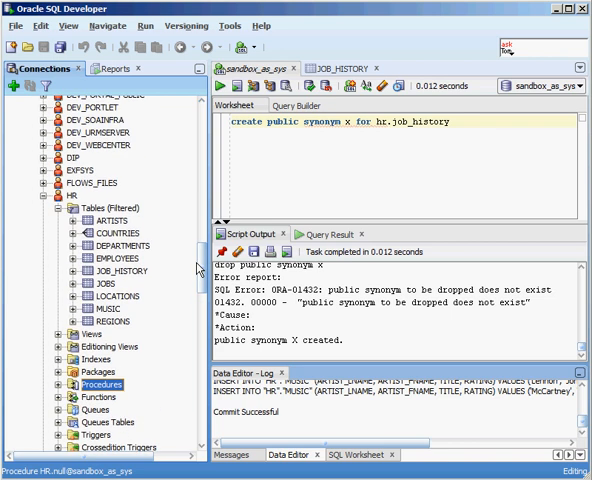
pyautogui.moveTo(328, 140)
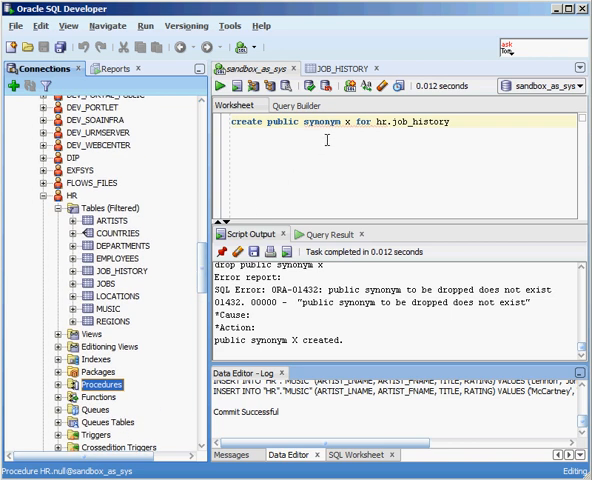
pyautogui.click(348, 120)
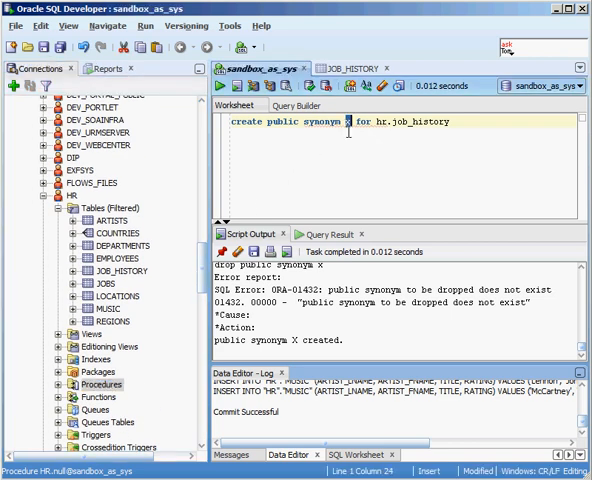
pyautogui.write('orders')
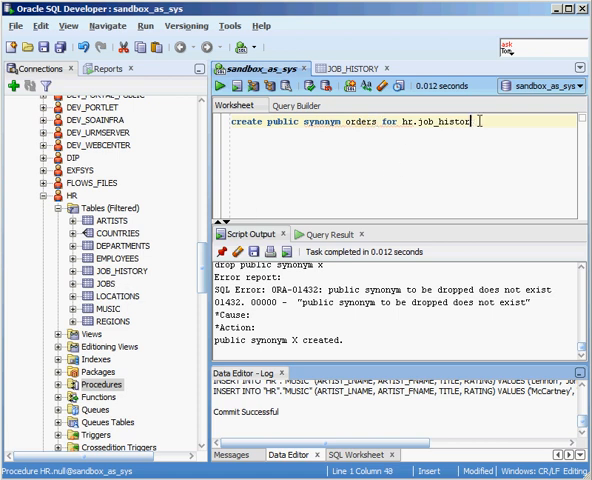
pyautogui.write('jobs')
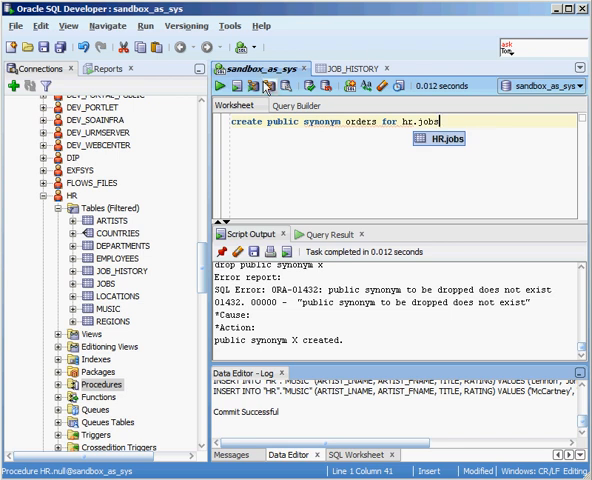
pyautogui.click(228, 88)
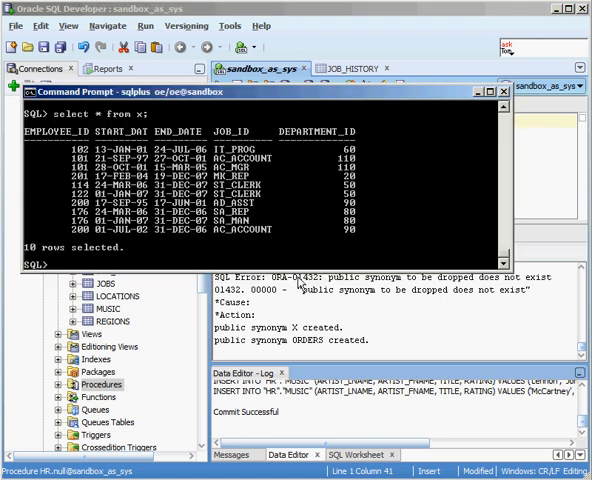
pyautogui.write('connect')
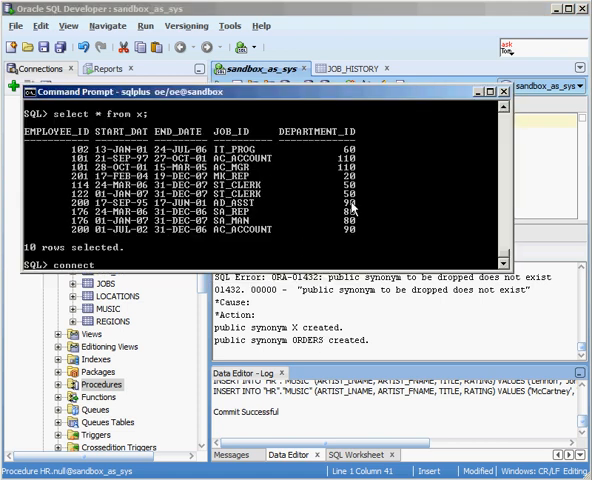
pyautogui.write('hr/hr')
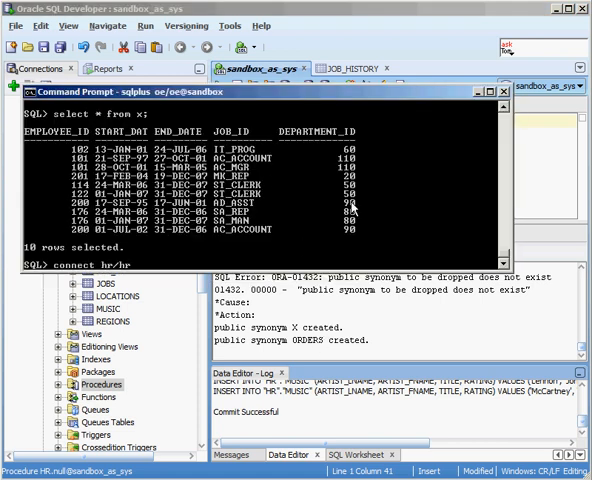
pyautogui.write('@sandb')
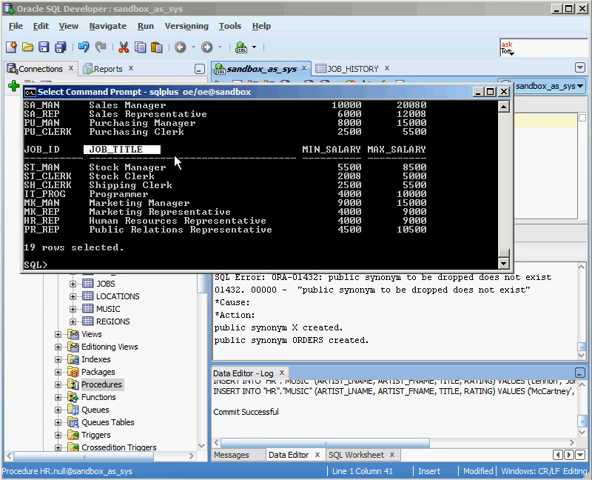
pyautogui.moveTo(176, 276)
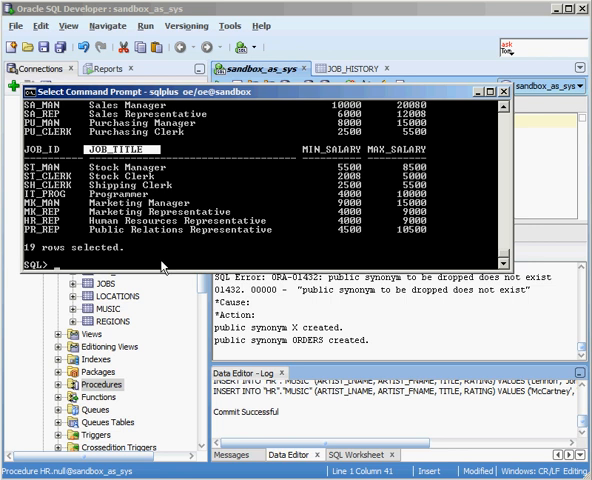
pyautogui.moveTo(250, 312)
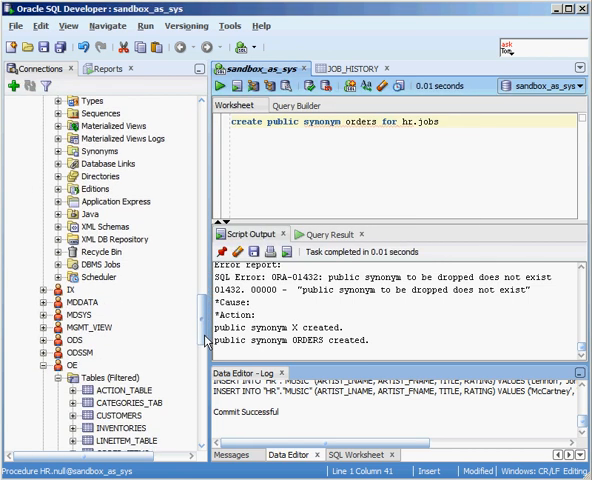
pyautogui.scroll(-3)
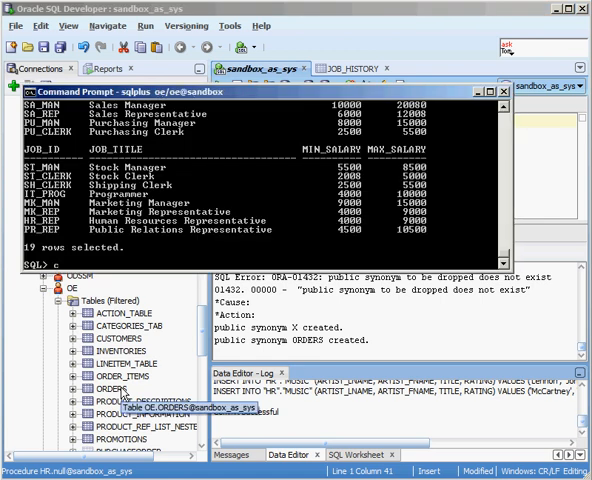
pyautogui.write('connect oe/oe@sandbox')
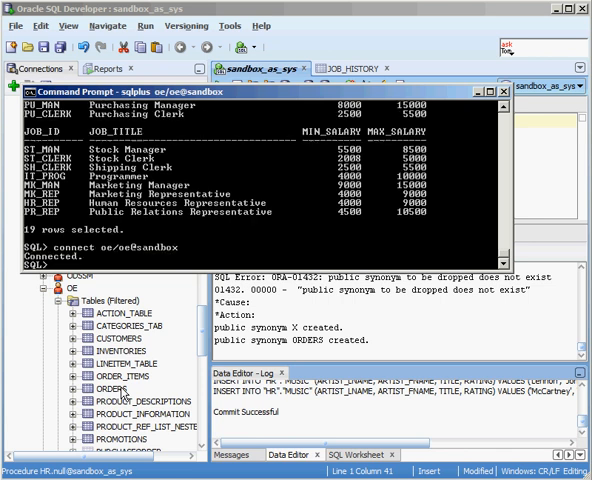
pyautogui.write('select *')
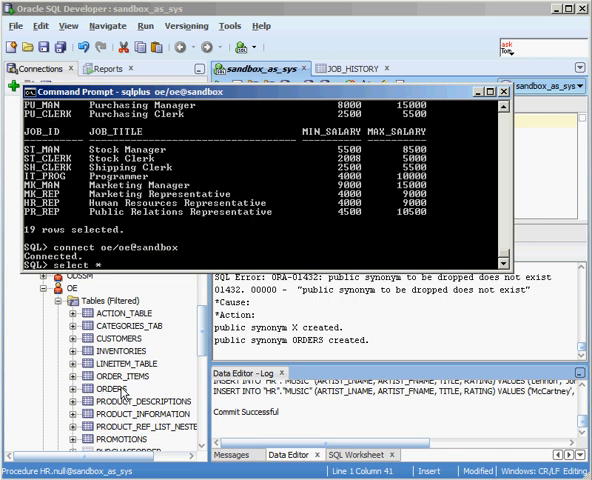
pyautogui.write('from orders;')
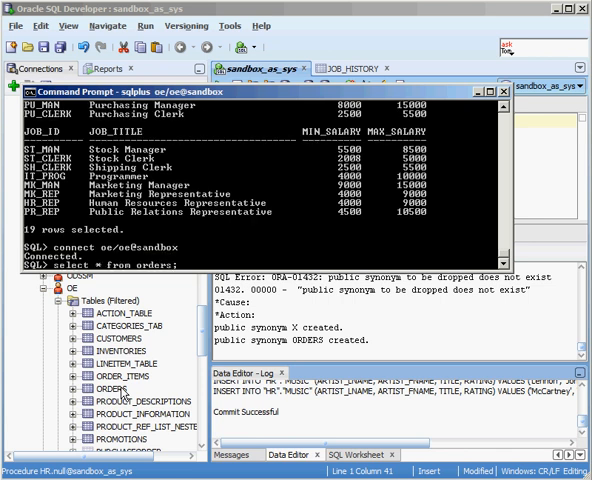
pyautogui.moveTo(228, 152)
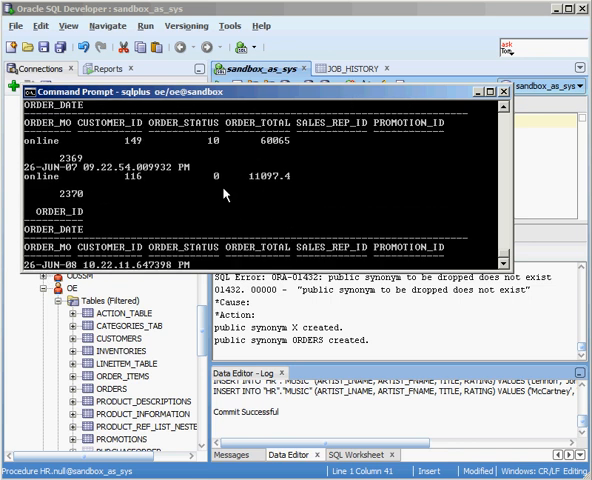
pyautogui.scroll(-3)
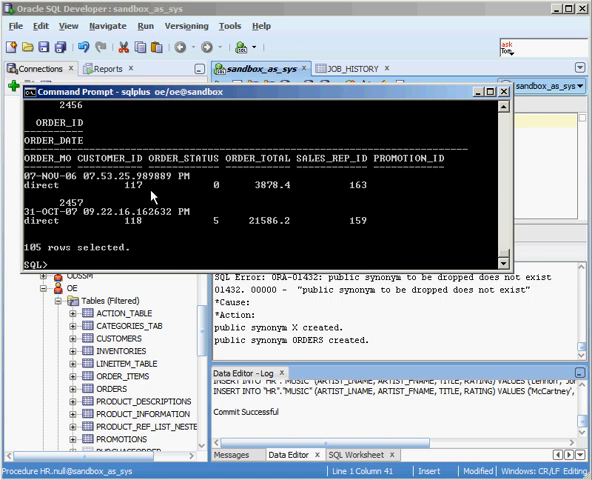
pyautogui.moveTo(144, 216)
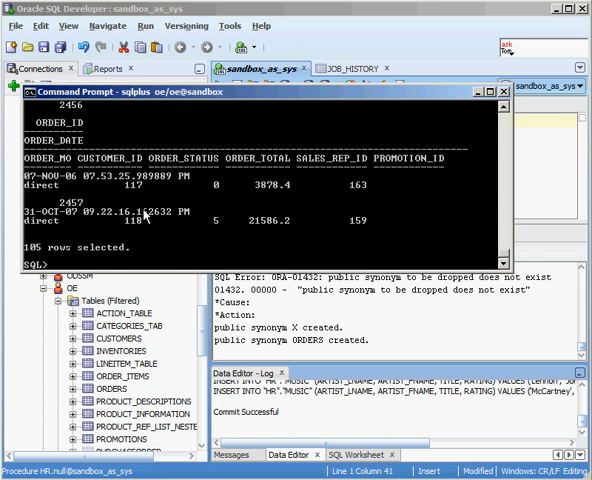
pyautogui.moveTo(288, 272)
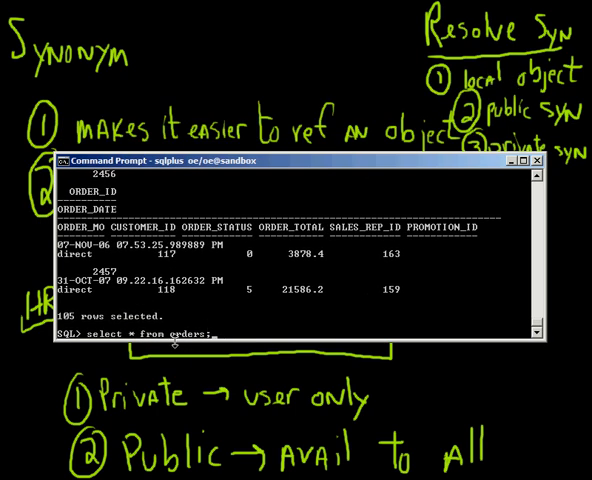
pyautogui.moveTo(258, 280)
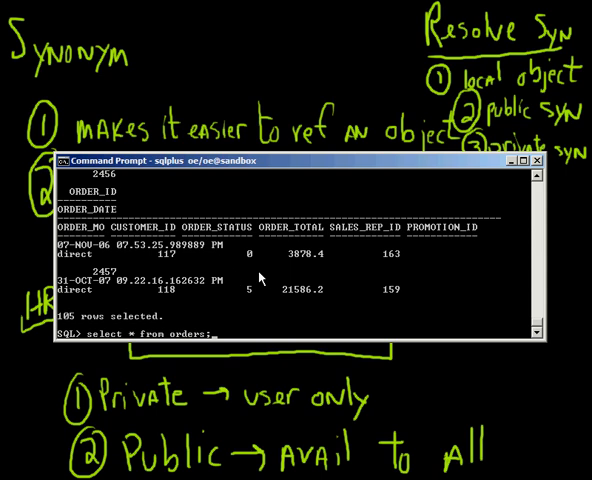
pyautogui.scroll(-3)
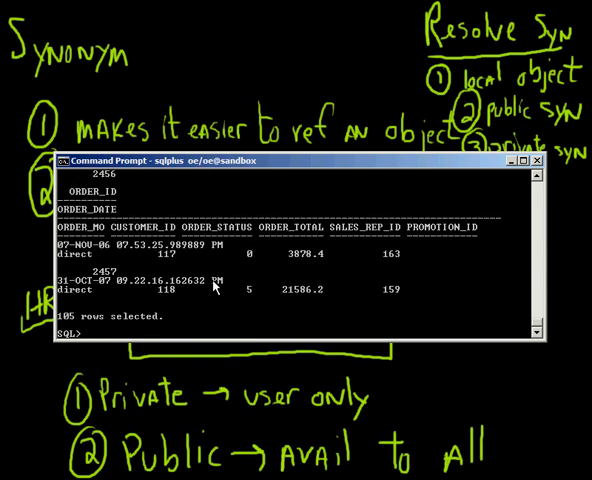
pyautogui.write('connect ix/ix')
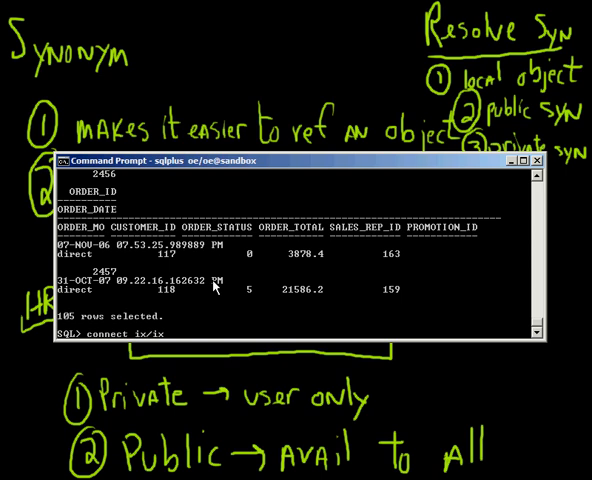
pyautogui.write('@sandb')
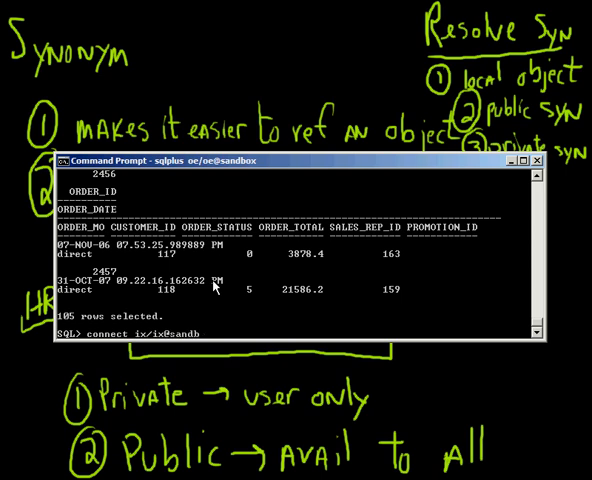
pyautogui.press('Return')
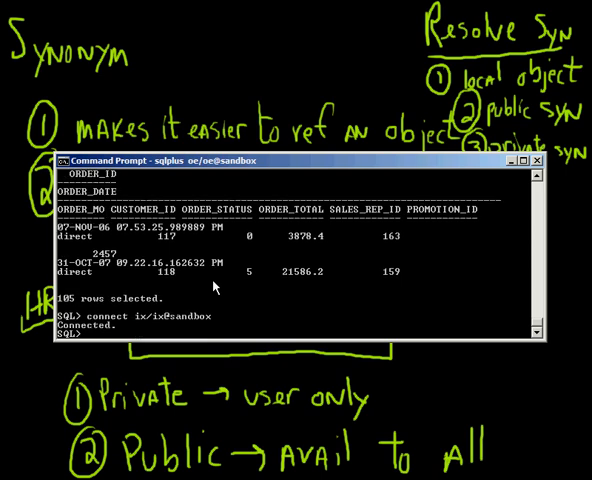
pyautogui.write('select * from orders;')
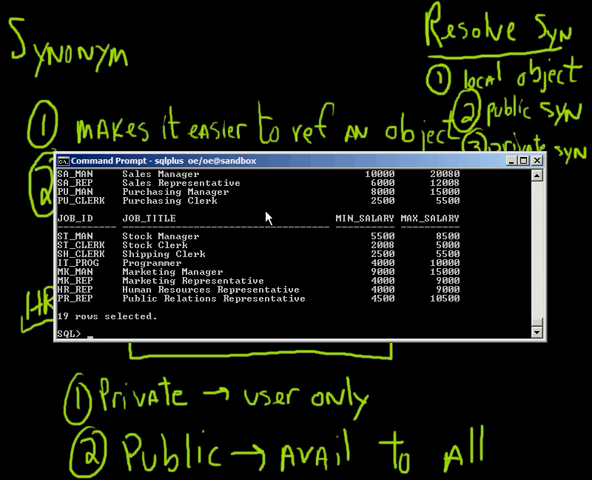
pyautogui.write('select * from orders;')
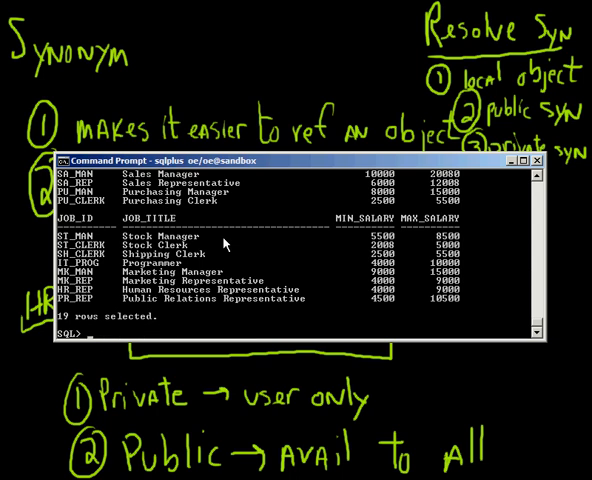
# Connect / as sysdba and run 'drop public synonym orders;'
pyautogui.write('connec')
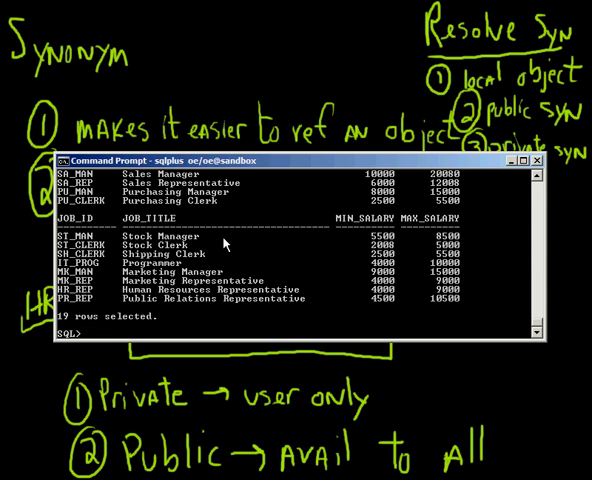
pyautogui.write('connect / as sysdba')
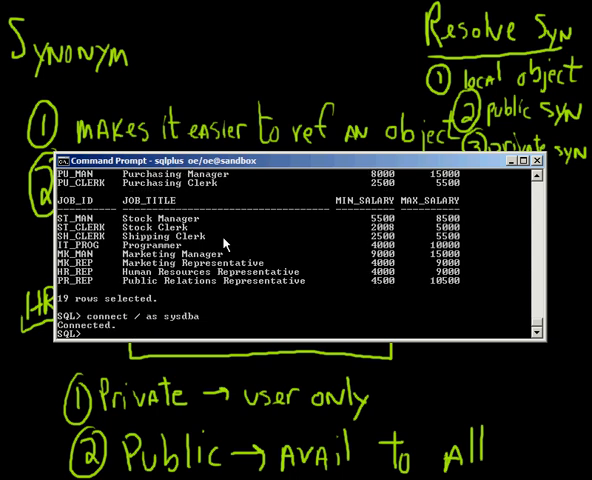
pyautogui.write('drop')
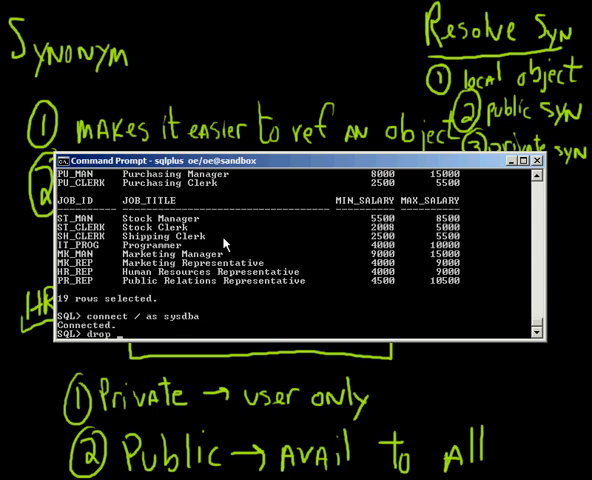
pyautogui.write('pub')
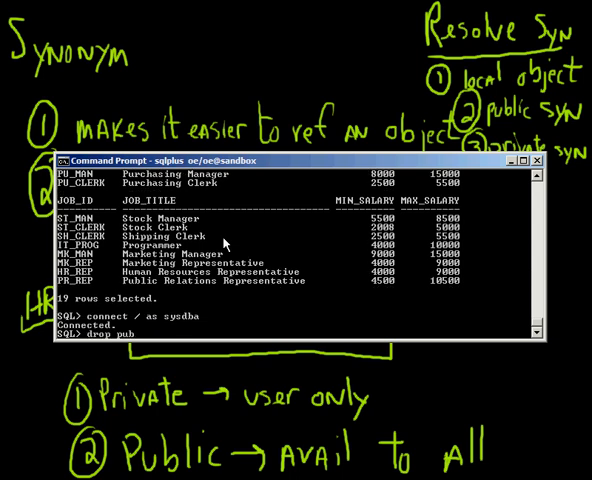
pyautogui.write('lic synon')
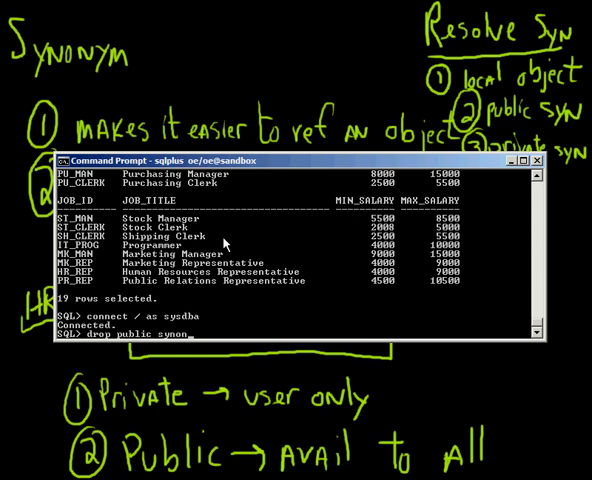
pyautogui.write('ym orders;')
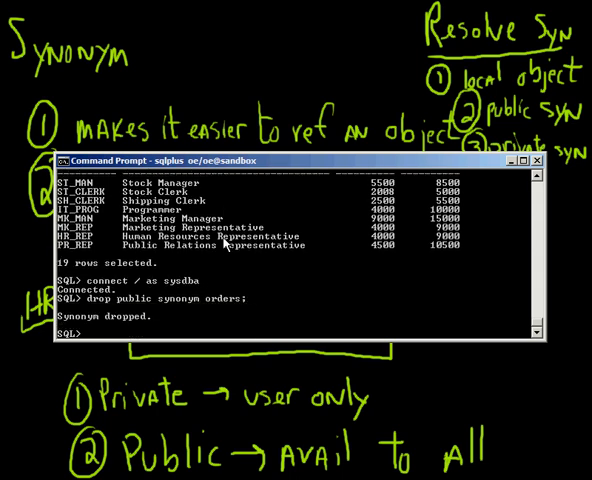
pyautogui.write('drop public synonym orders;')
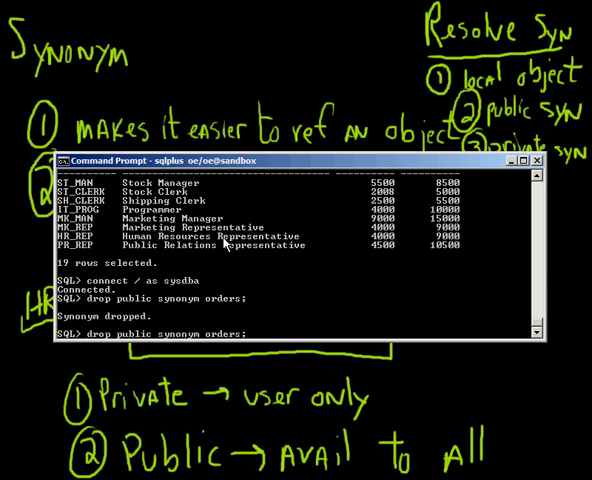
# Enter 'connect ix/ix@sandbox' to reconnect as IX
pyautogui.write('connect ix/ix@sandbox')
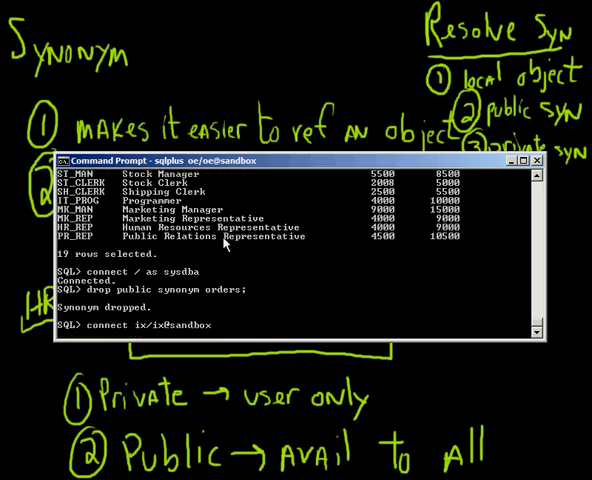